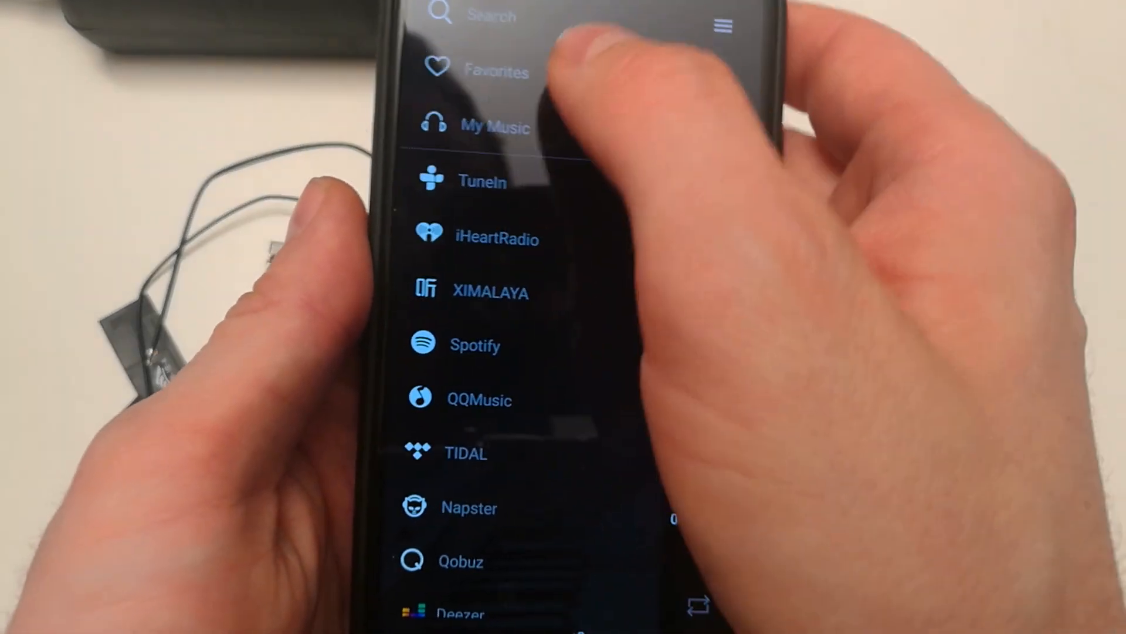
Step: Scroll the XIMALAYA 3D nature bedtime album to show its track list
{"action": "scroll", "scroll_direction": "up", "scroll_amount": 3}
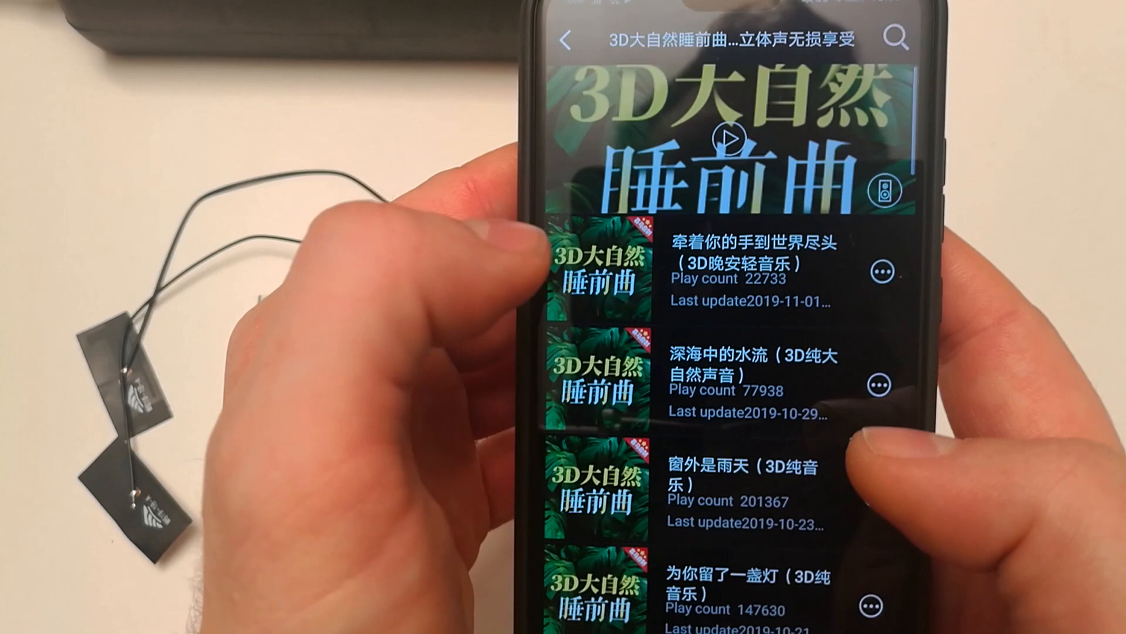
Step: Play the first bedtime track on Up2Stream_2269 and open the TuneIn radio directory
{"action": "left_click", "coordinate": [747, 271]}
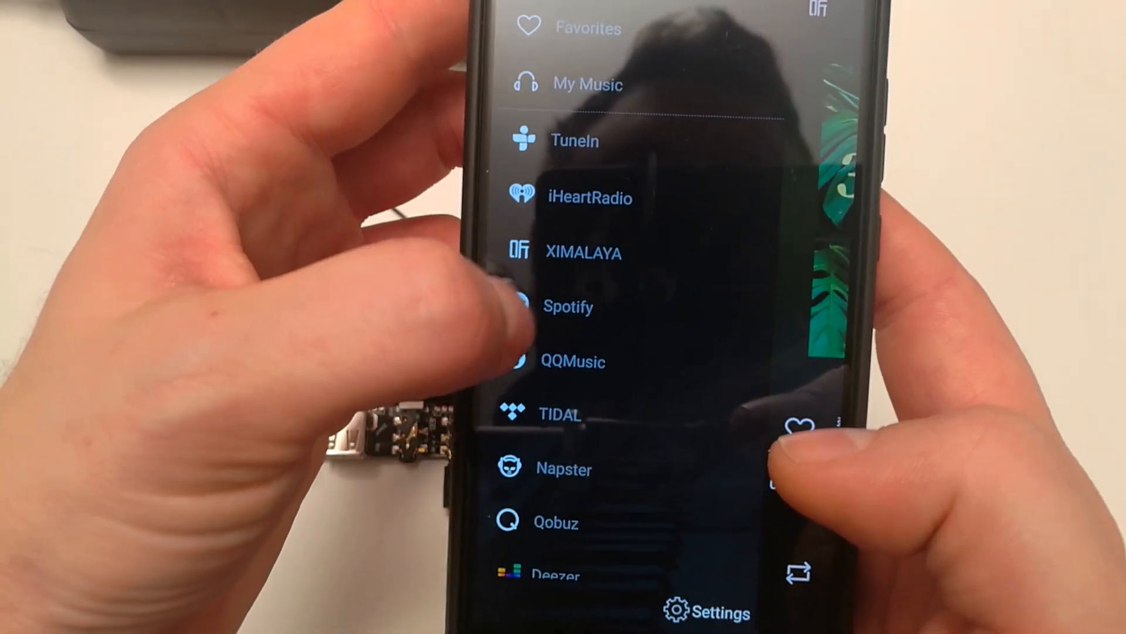
{"action": "left_click", "coordinate": [567, 307]}
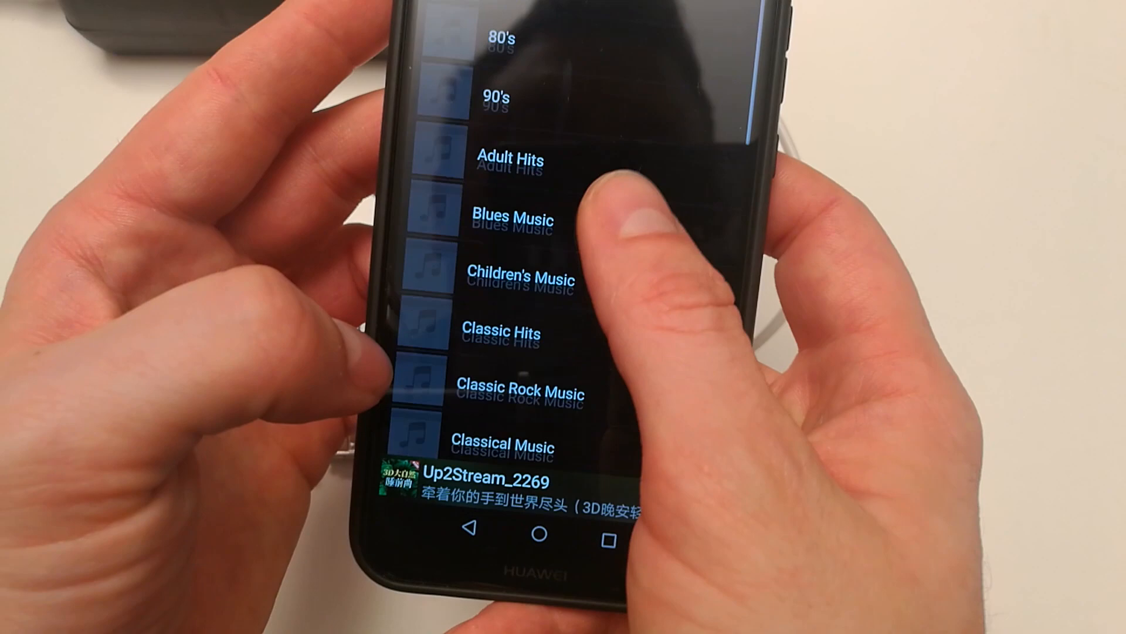
Step: Try Kue Radio 90s, then reopen TuneIn and pick Country Music for Chris Country (UK)
{"action": "scroll", "scroll_direction": "down", "scroll_amount": 3}
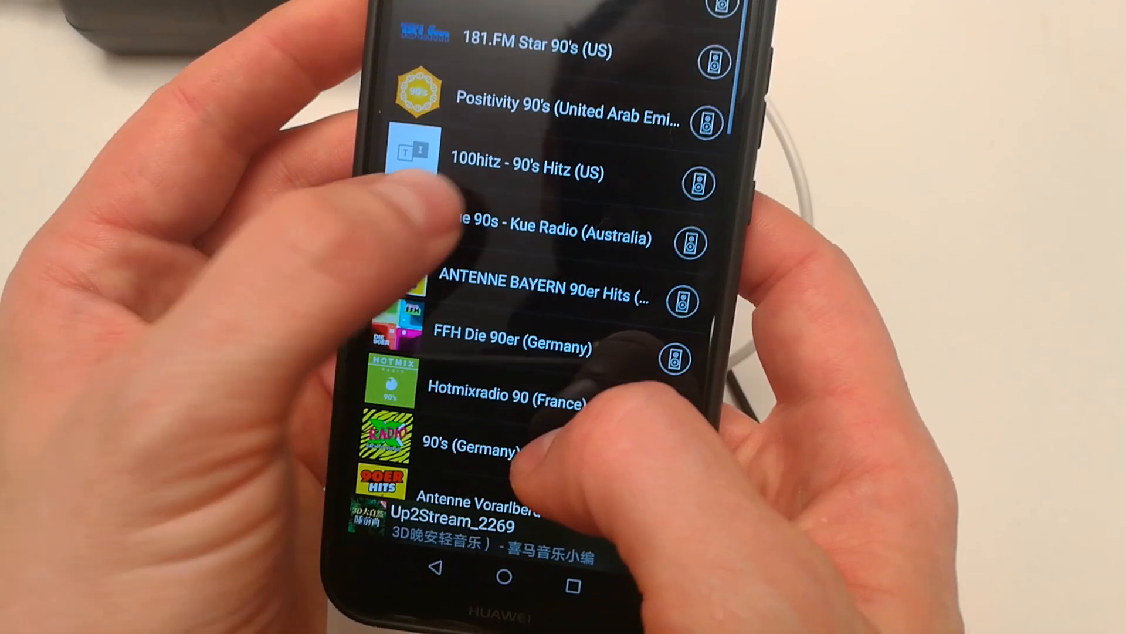
{"action": "left_click", "coordinate": [538, 236]}
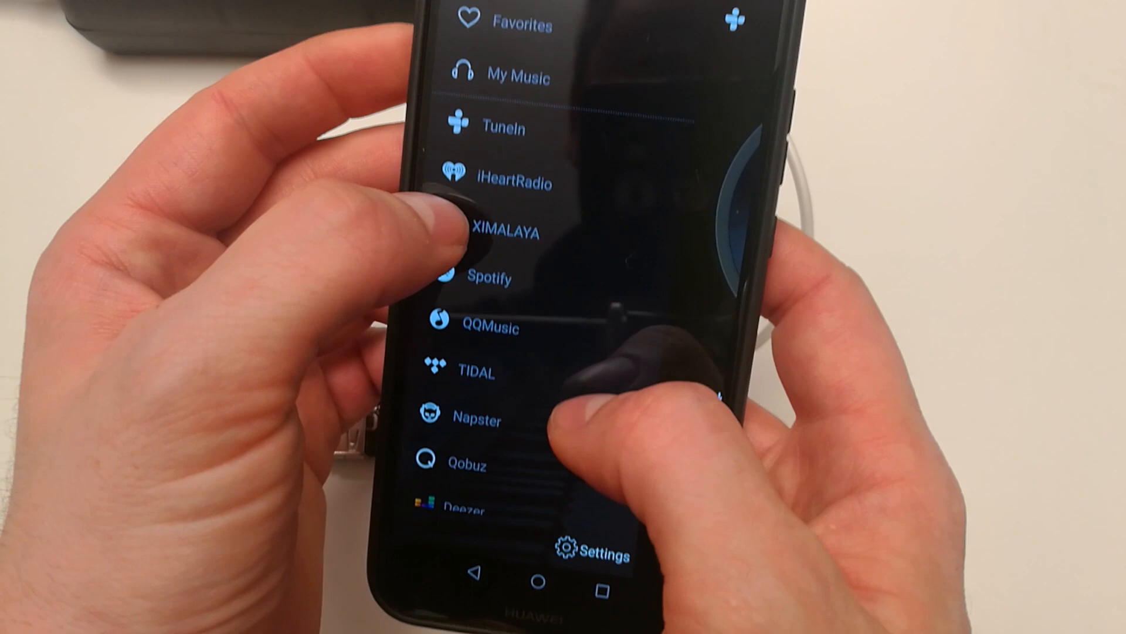
{"action": "scroll", "scroll_direction": "down", "scroll_amount": 3}
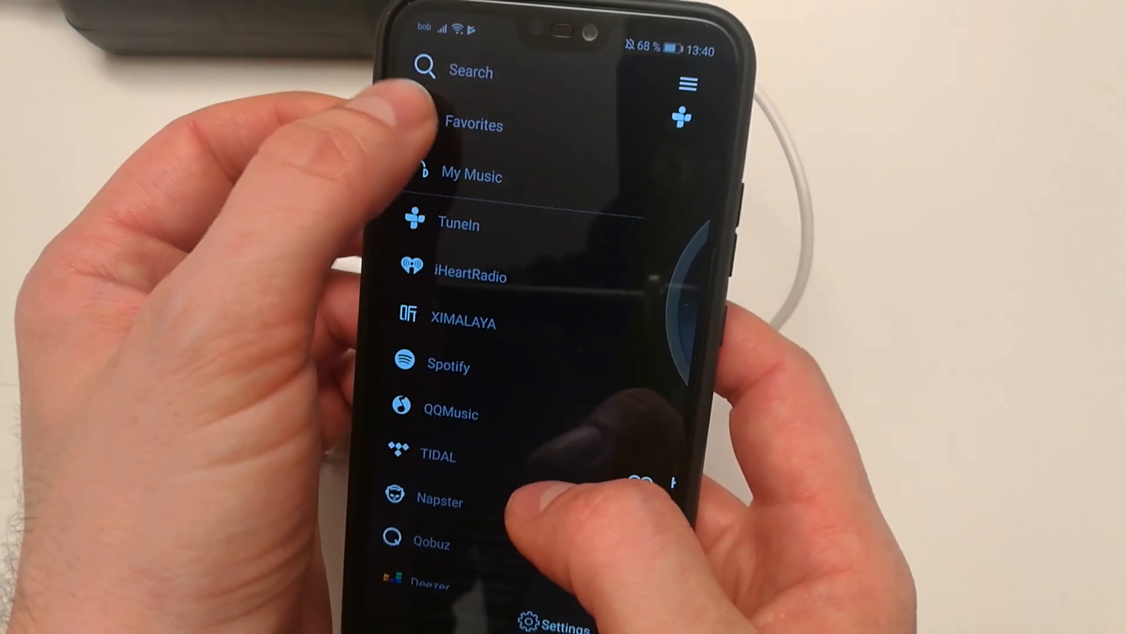
{"action": "left_click", "coordinate": [458, 224]}
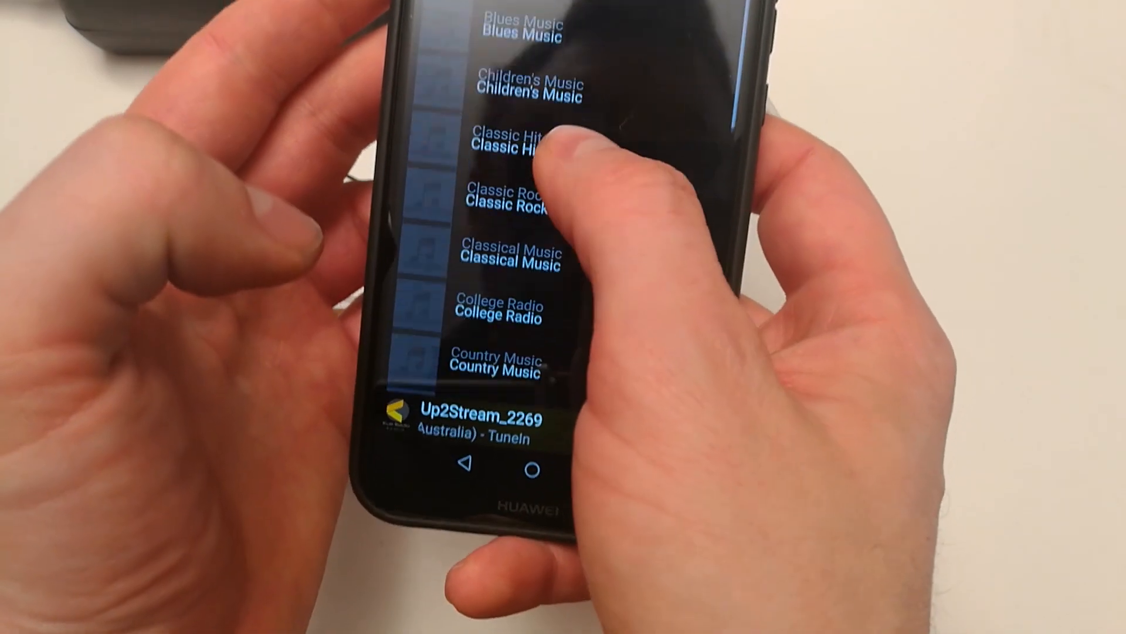
{"action": "scroll", "scroll_direction": "up", "scroll_amount": 3}
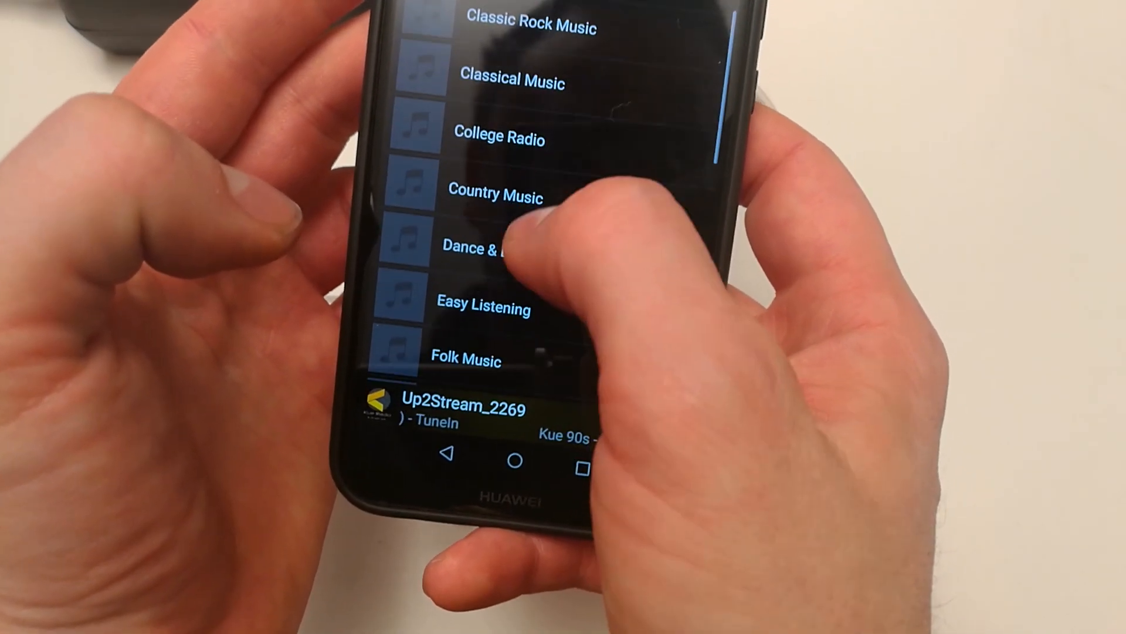
{"action": "left_click", "coordinate": [494, 196]}
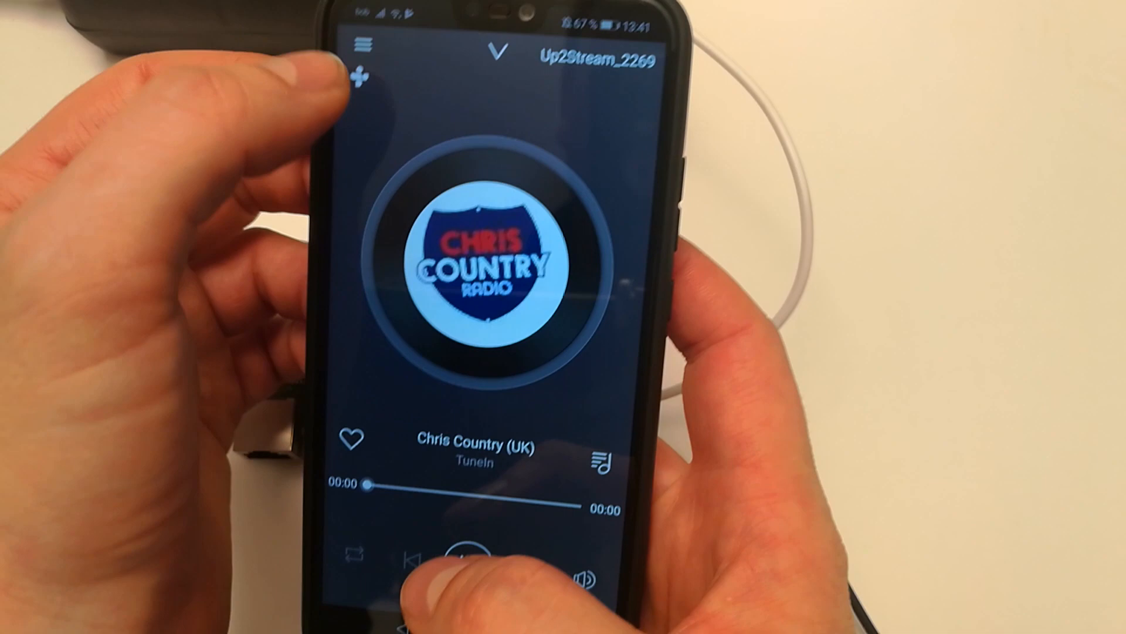
Step: Open the side menu listing TuneIn, iHeartRadio, Spotify and other services
{"action": "left_click", "coordinate": [365, 45]}
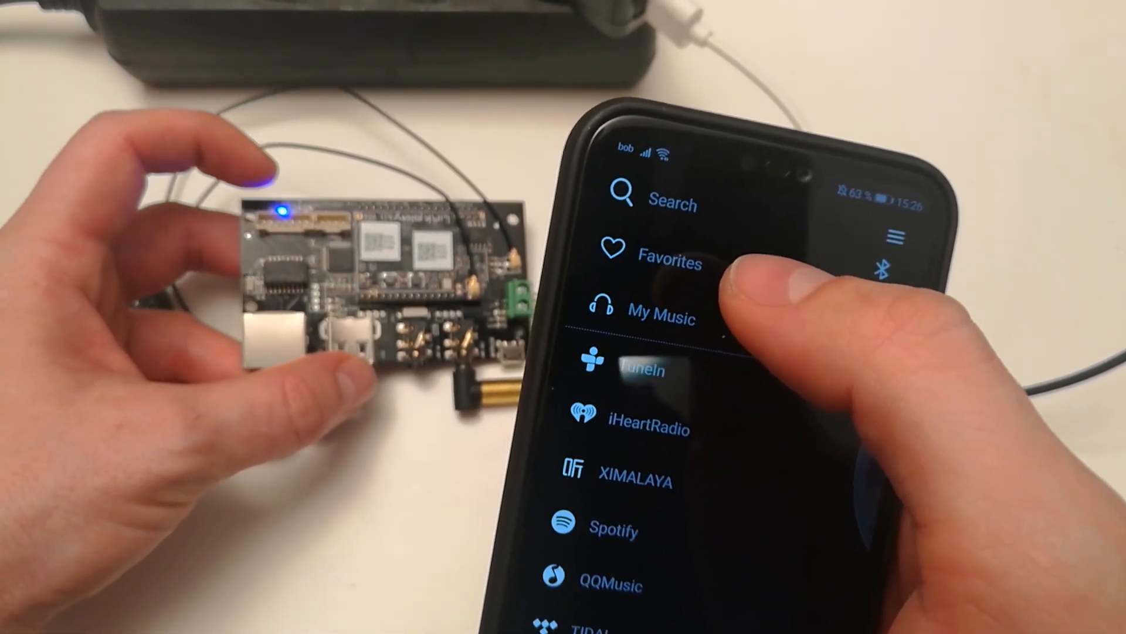
{"action": "scroll", "scroll_direction": "down", "scroll_amount": 3}
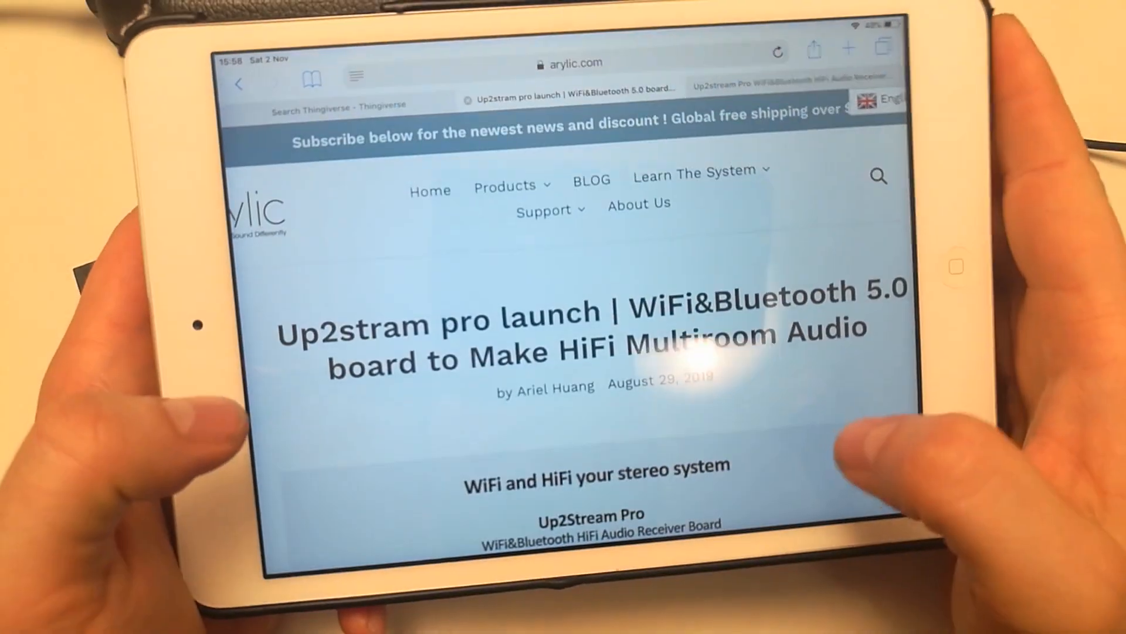
Step: Scroll the Arylic article from APP Support through Download 4STREAM App to multiroom control
{"action": "scroll", "scroll_direction": "up", "scroll_amount": 3}
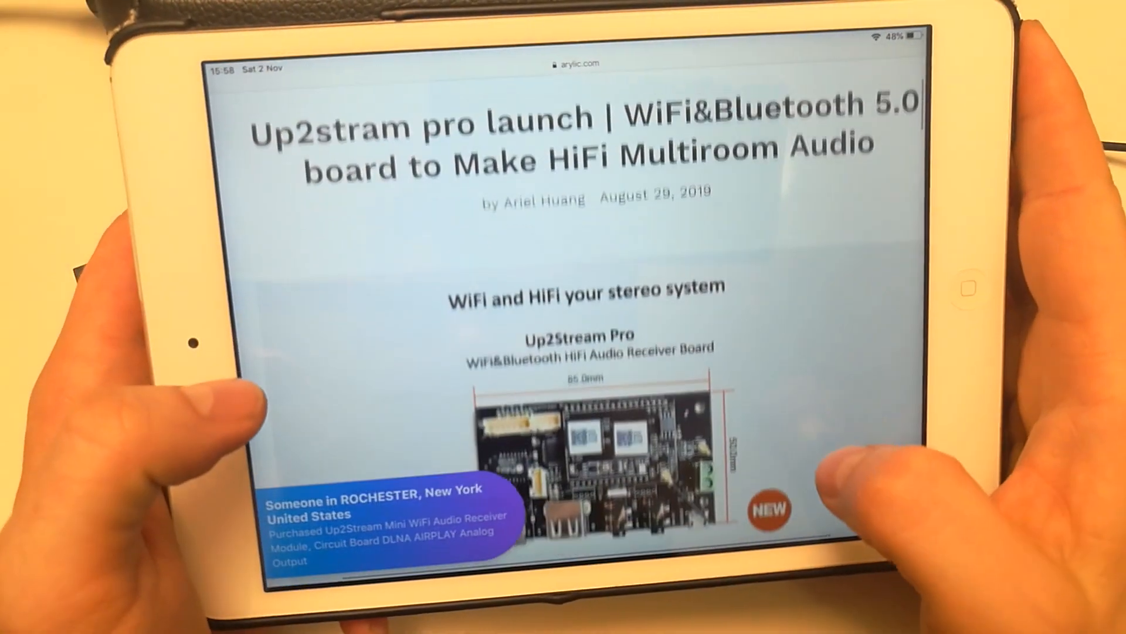
{"action": "scroll", "scroll_direction": "up", "scroll_amount": 3}
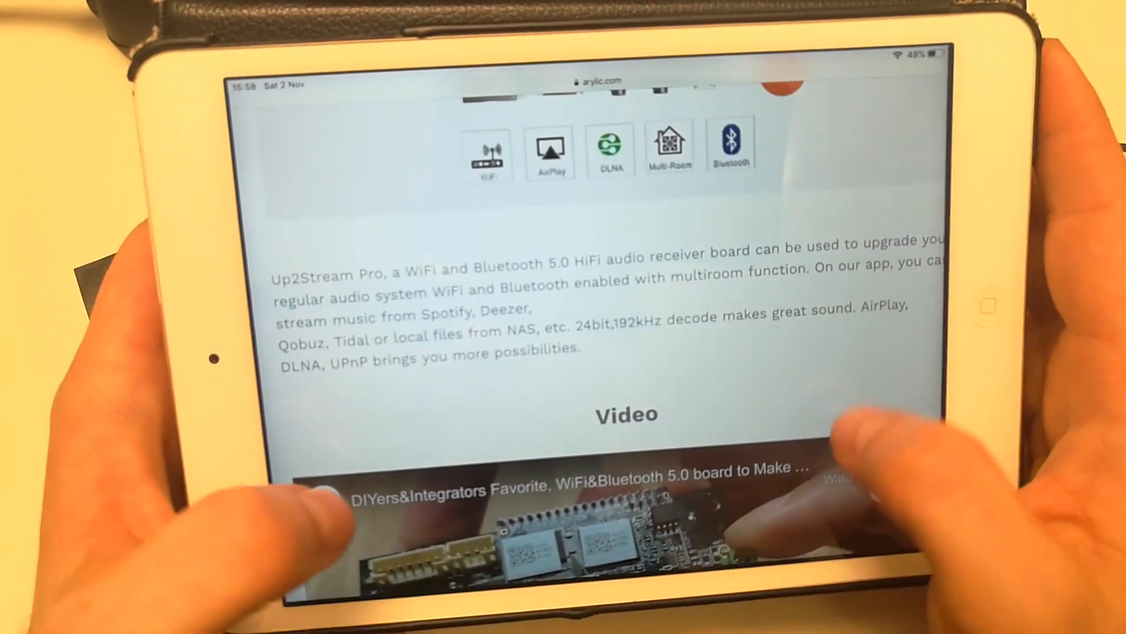
{"action": "scroll", "scroll_direction": "down", "scroll_amount": 3}
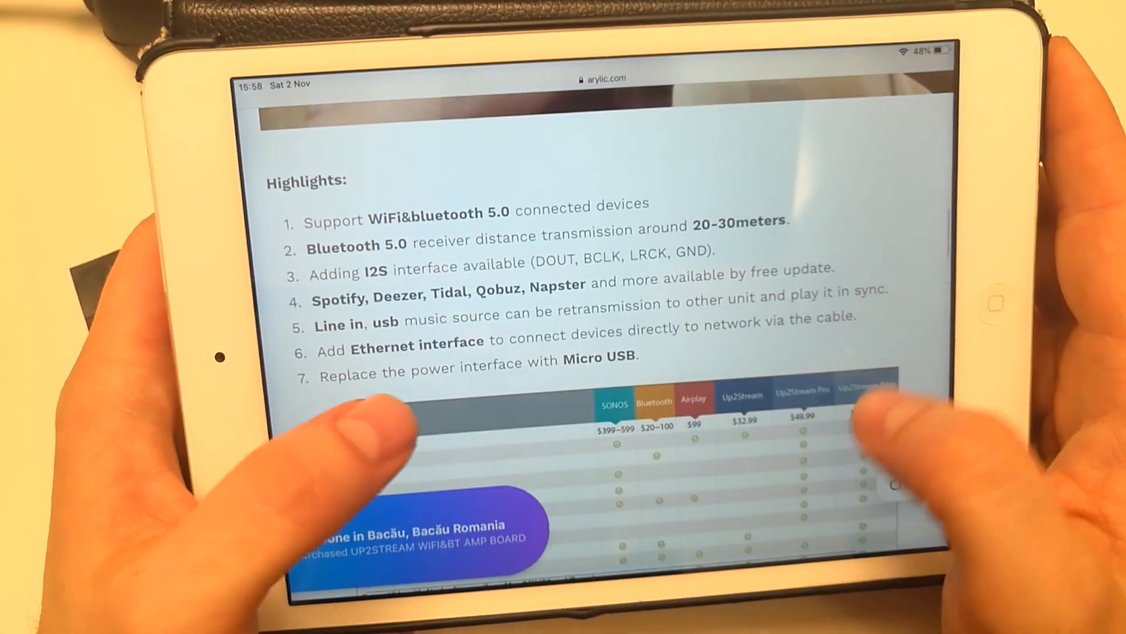
{"action": "scroll", "scroll_direction": "down", "scroll_amount": 3}
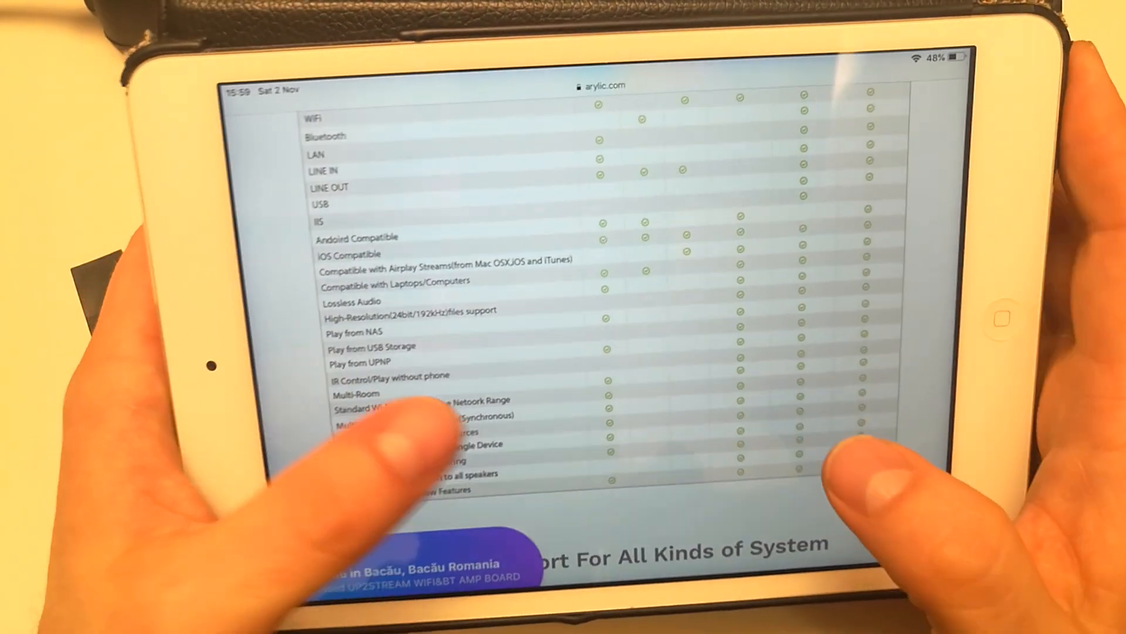
{"action": "scroll", "scroll_direction": "down", "scroll_amount": 3}
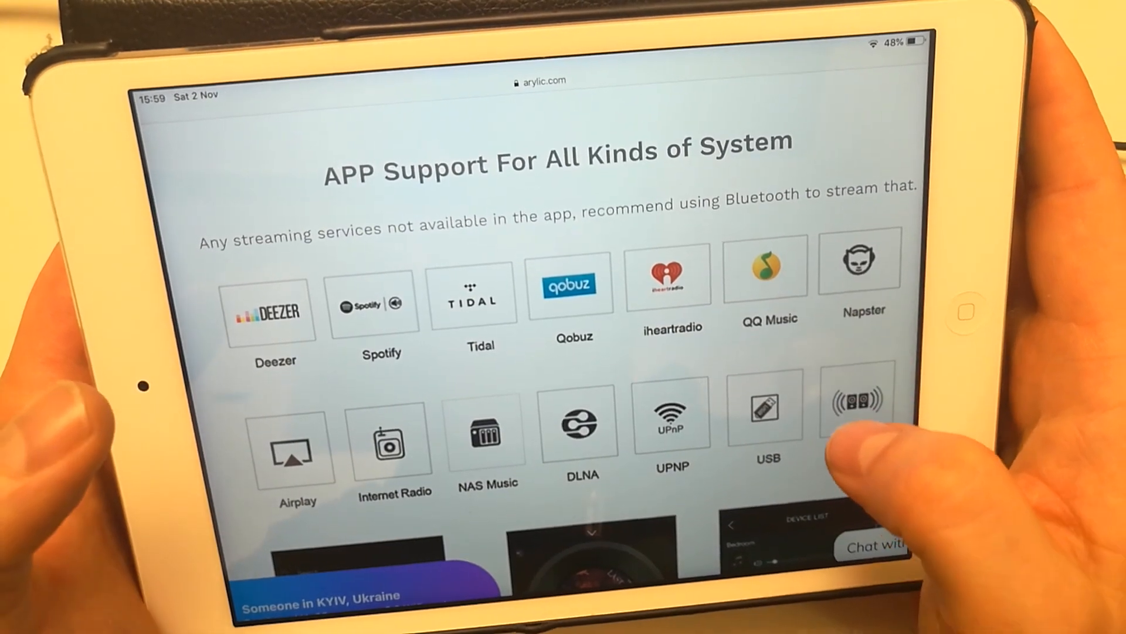
{"action": "scroll", "scroll_direction": "down", "scroll_amount": 3}
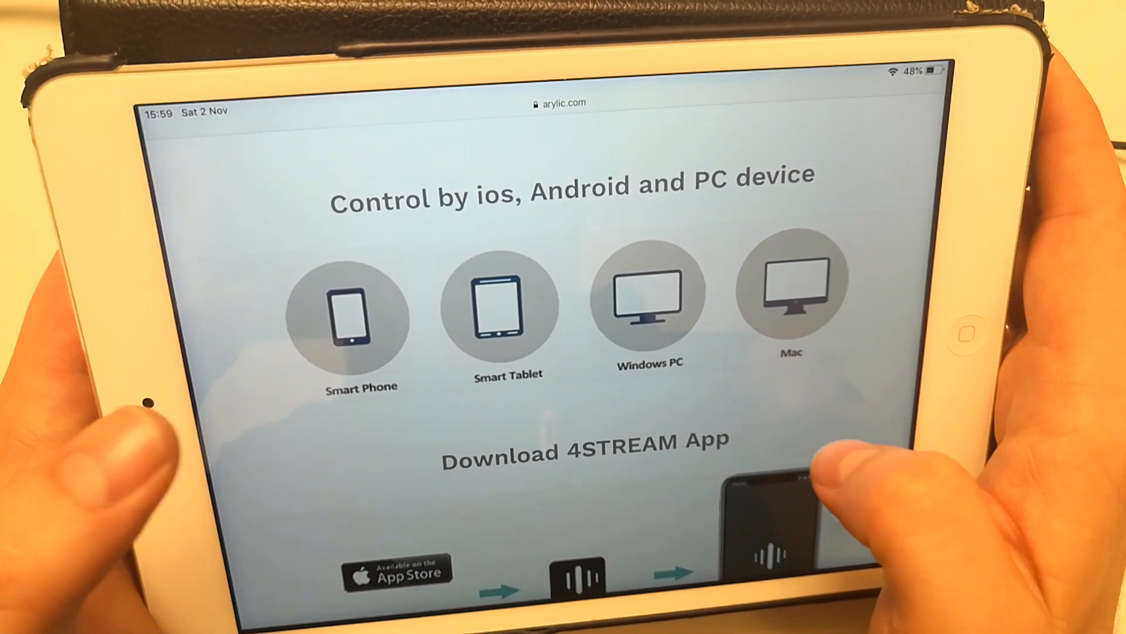
{"action": "scroll", "scroll_direction": "down", "scroll_amount": 3}
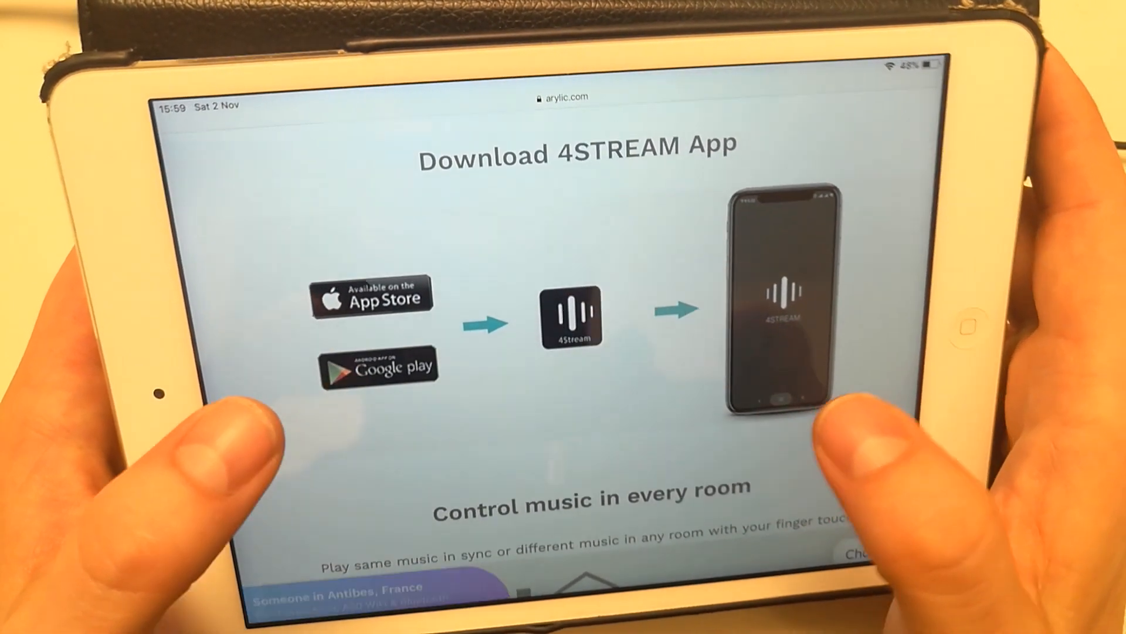
{"action": "scroll", "scroll_direction": "down", "scroll_amount": 3}
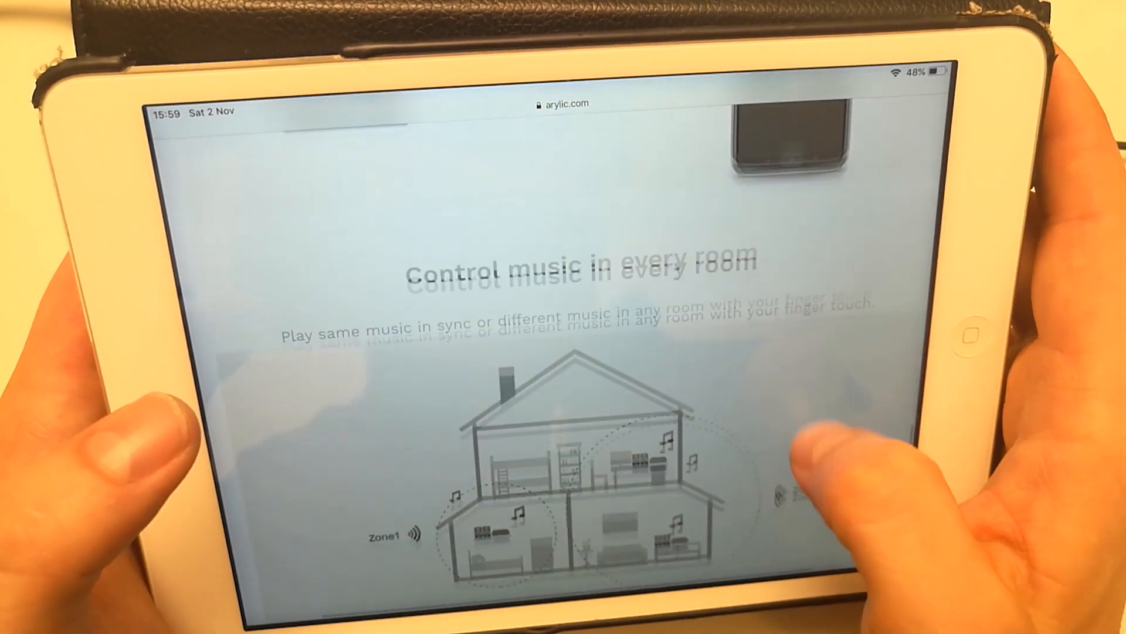
Step: Scroll the Up2stream Pro page past Add to Cart and the description to Features
{"action": "scroll", "scroll_direction": "up", "scroll_amount": 3}
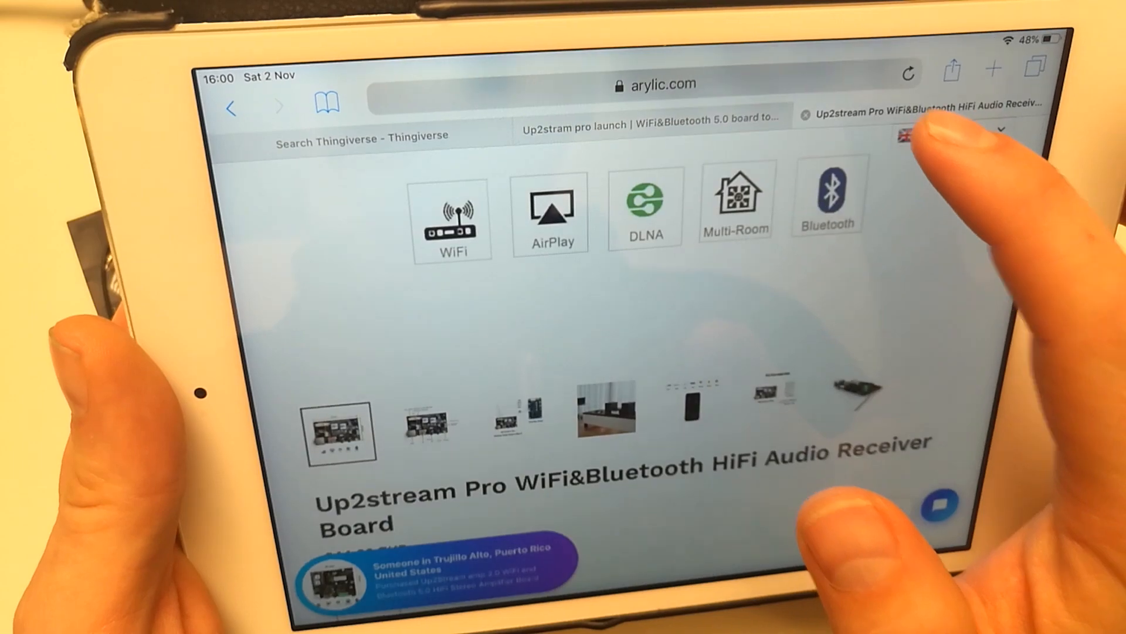
{"action": "scroll", "scroll_direction": "down", "scroll_amount": 3}
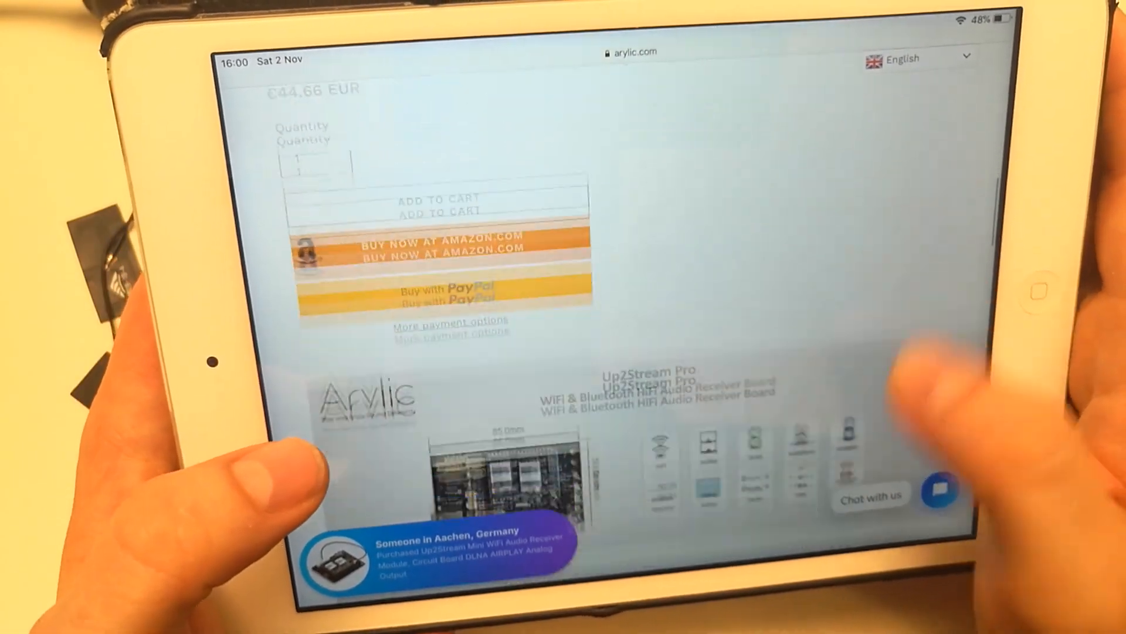
{"action": "scroll", "scroll_direction": "down", "scroll_amount": 3}
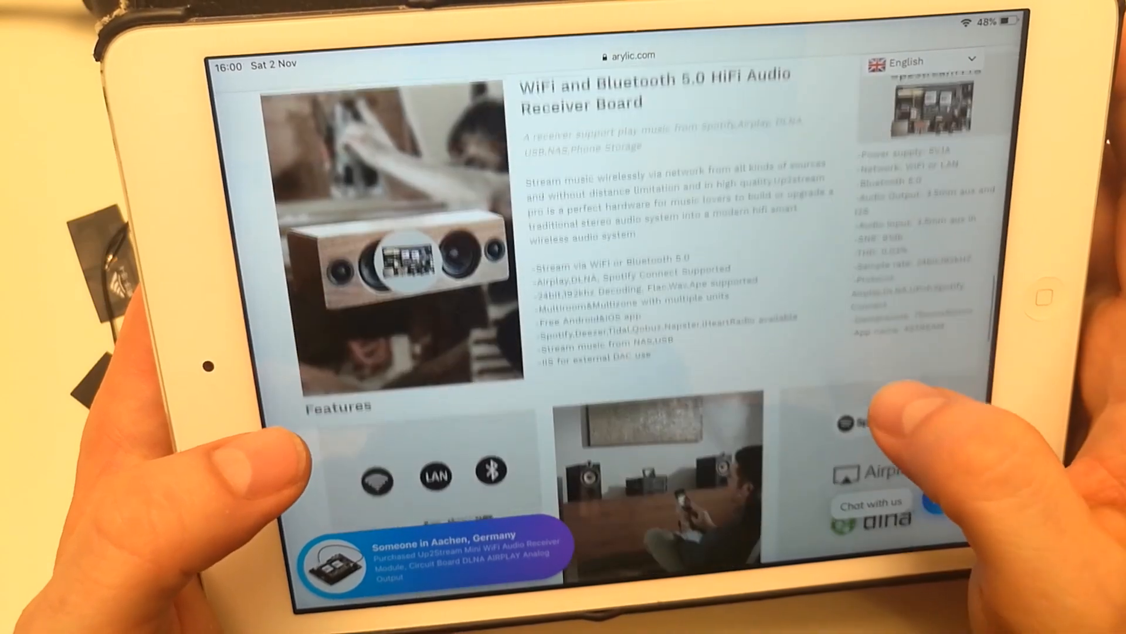
{"action": "scroll", "scroll_direction": "down", "scroll_amount": 3}
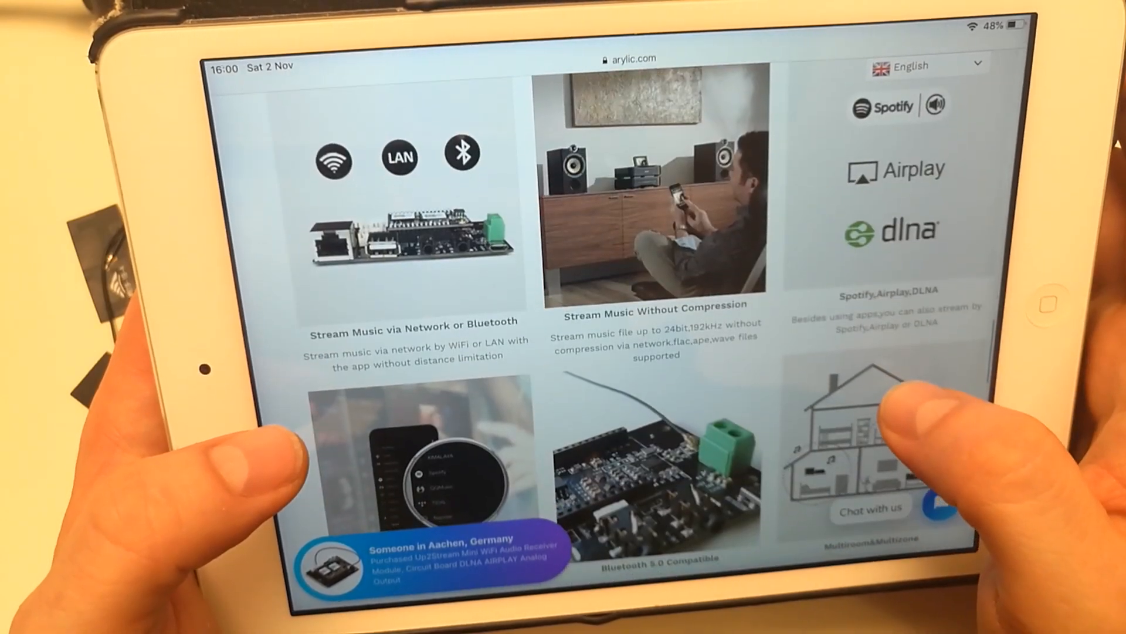
{"action": "scroll", "scroll_direction": "down", "scroll_amount": 3}
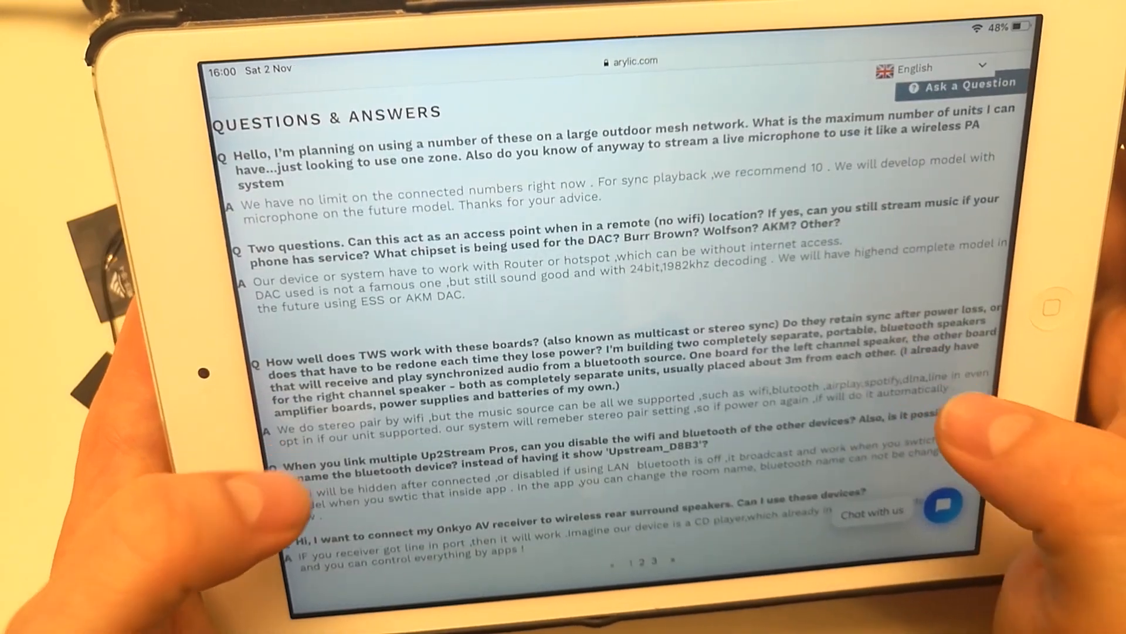
Step: Scroll down through Questions & Answers and Recommended for you
{"action": "scroll", "scroll_direction": "down", "scroll_amount": 3}
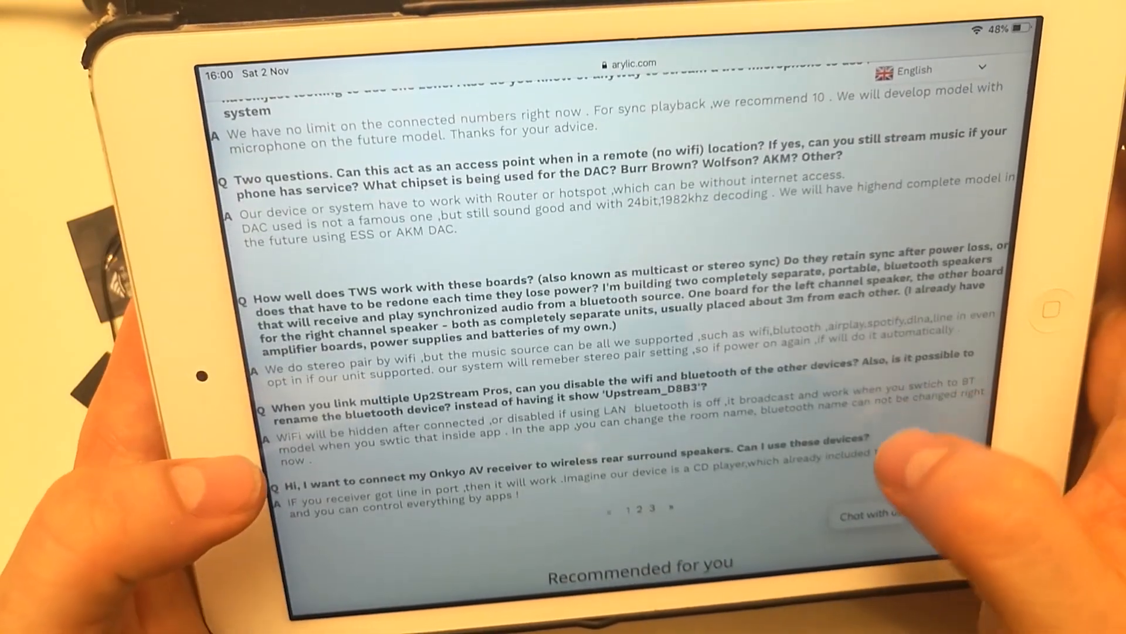
{"action": "scroll", "scroll_direction": "down", "scroll_amount": 3}
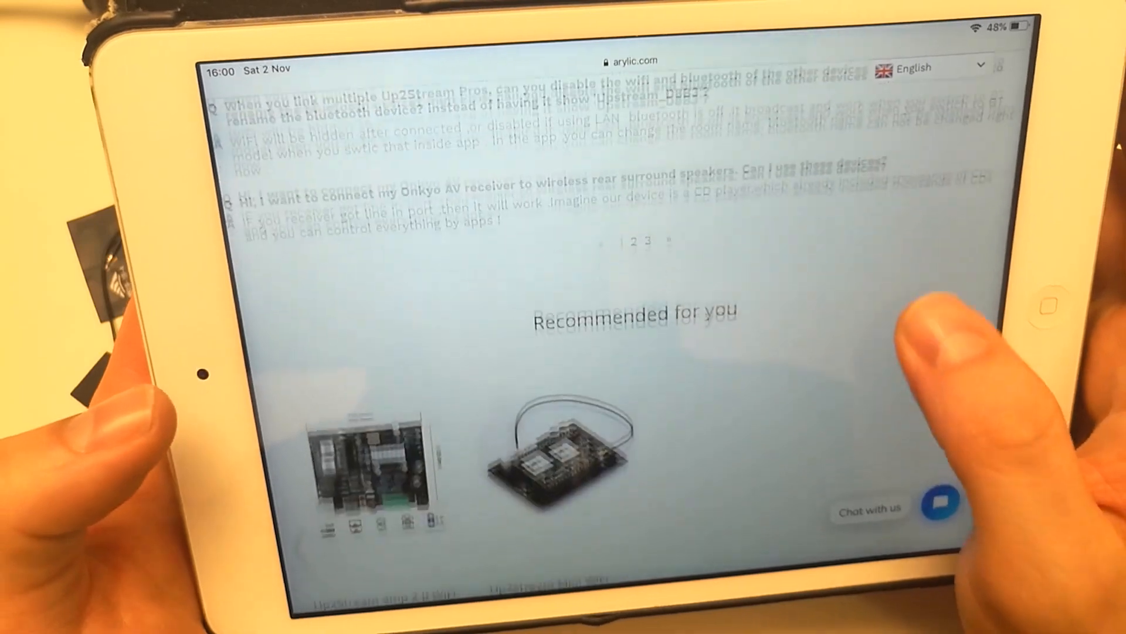
{"action": "scroll", "scroll_direction": "down", "scroll_amount": 3}
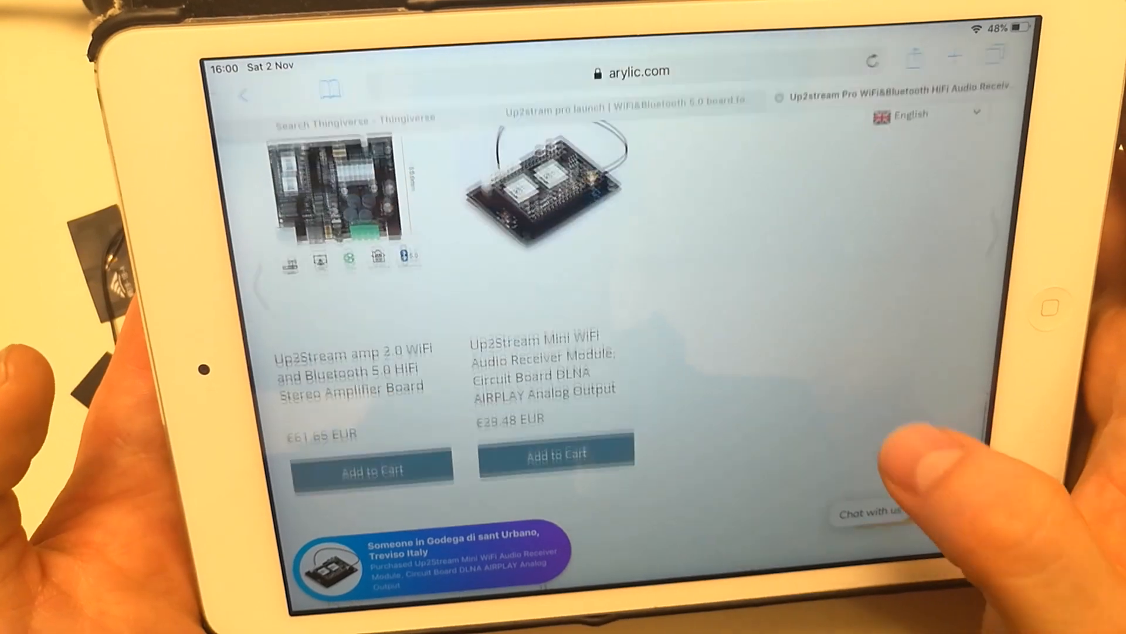
Step: Scroll back up to the Up2stream Pro page header
{"action": "scroll", "scroll_direction": "up", "scroll_amount": 3}
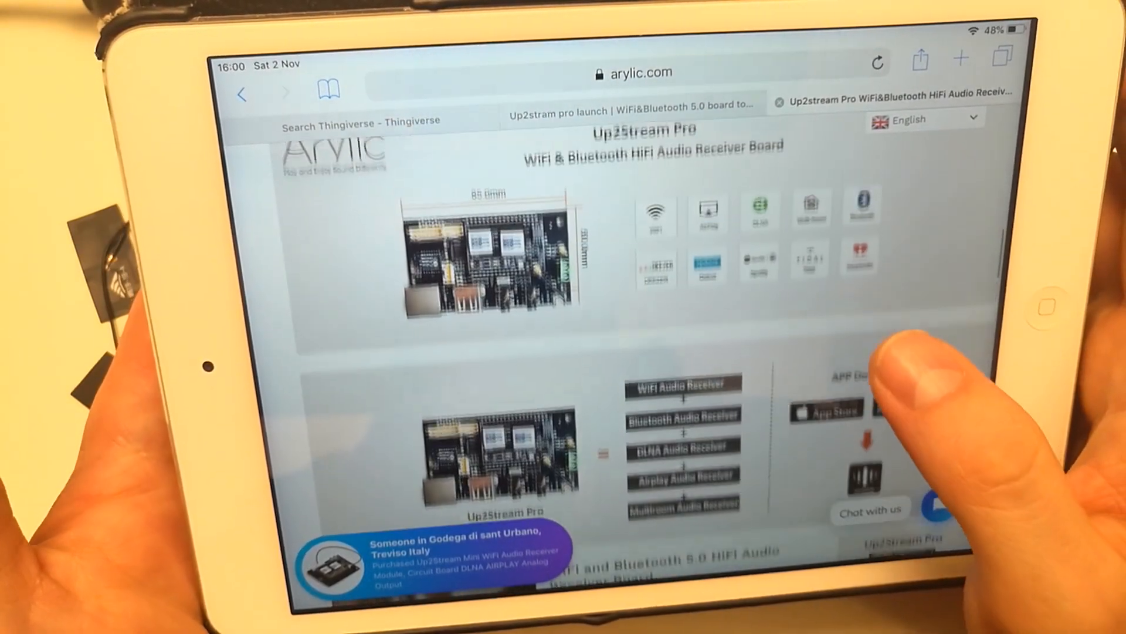
{"action": "scroll", "scroll_direction": "up", "scroll_amount": 3}
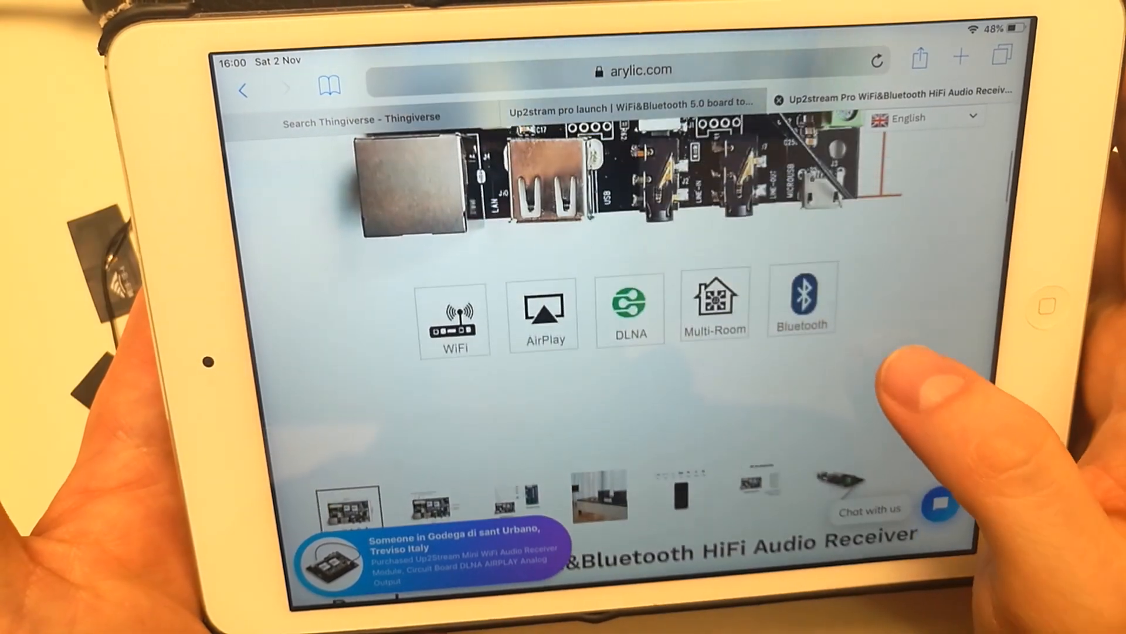
{"action": "scroll", "scroll_direction": "up", "scroll_amount": 3}
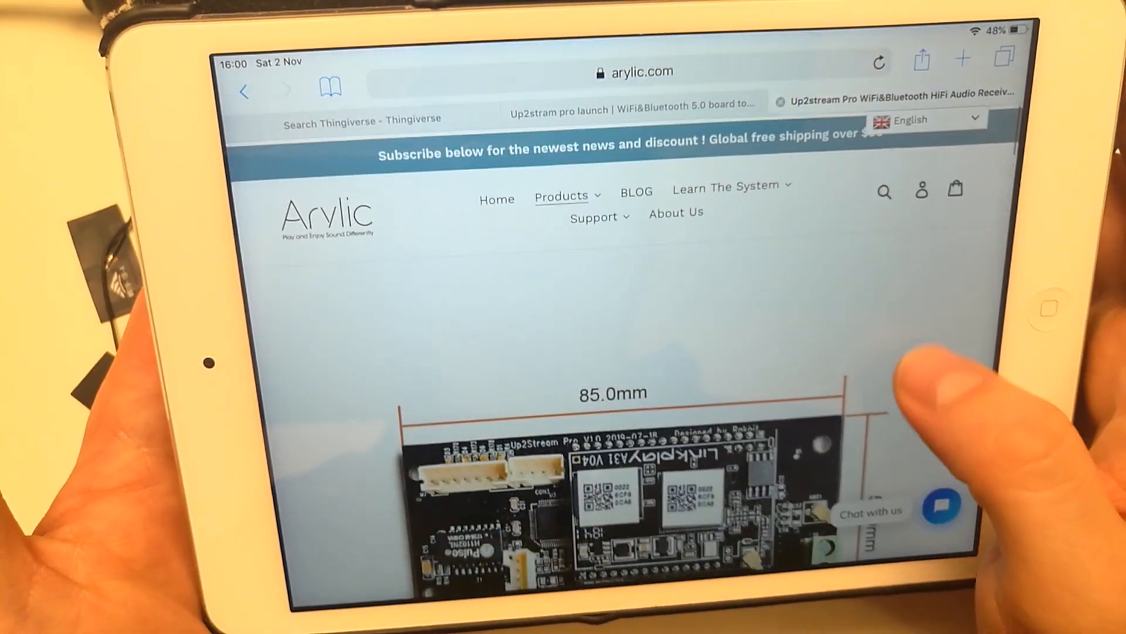